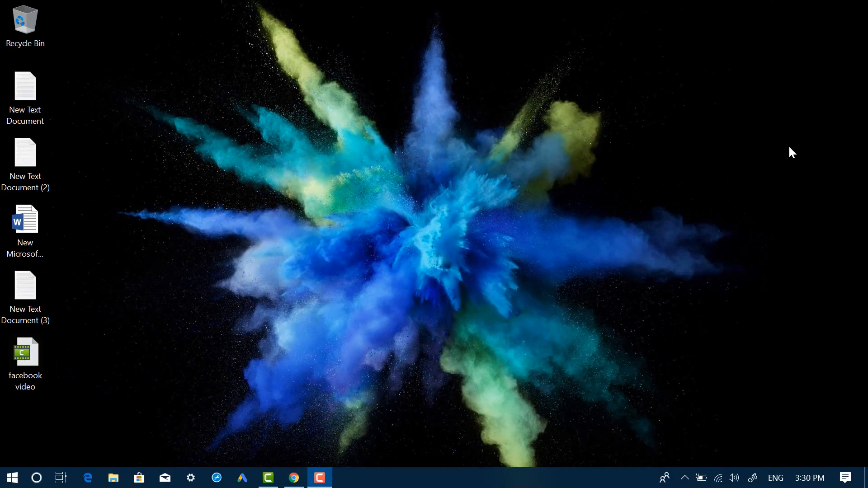
pyautogui.moveTo(782, 163)
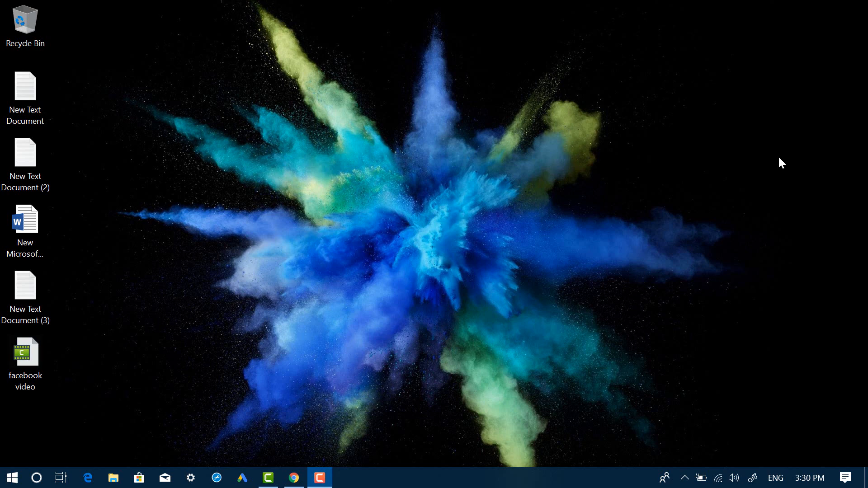
pyautogui.moveTo(441, 312)
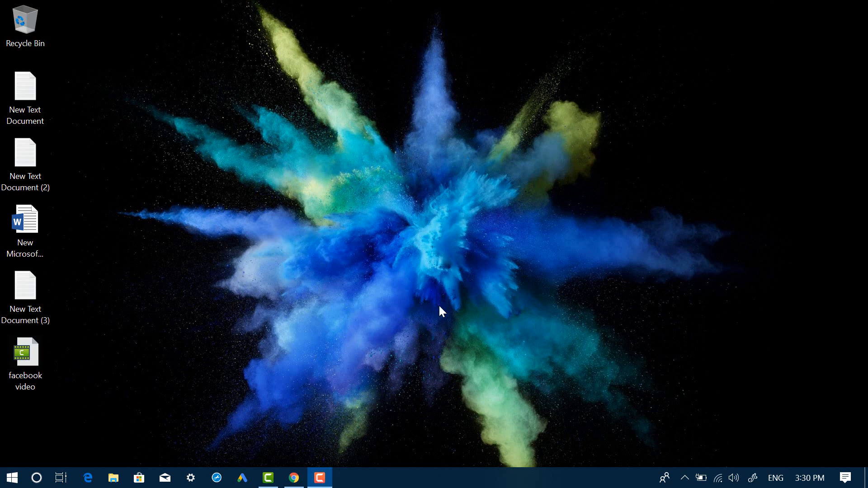
pyautogui.moveTo(294, 477)
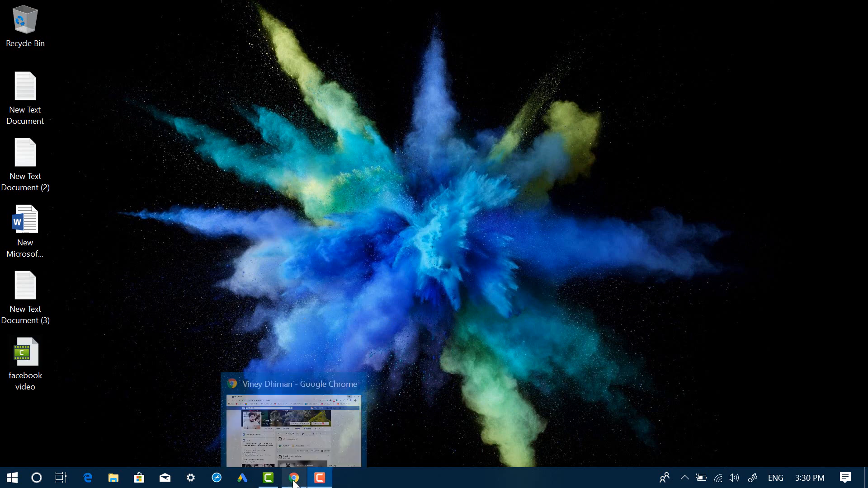
# Scroll the profile timeline and open the 11 August post with the kiki challenge video
pyautogui.click(294, 477)
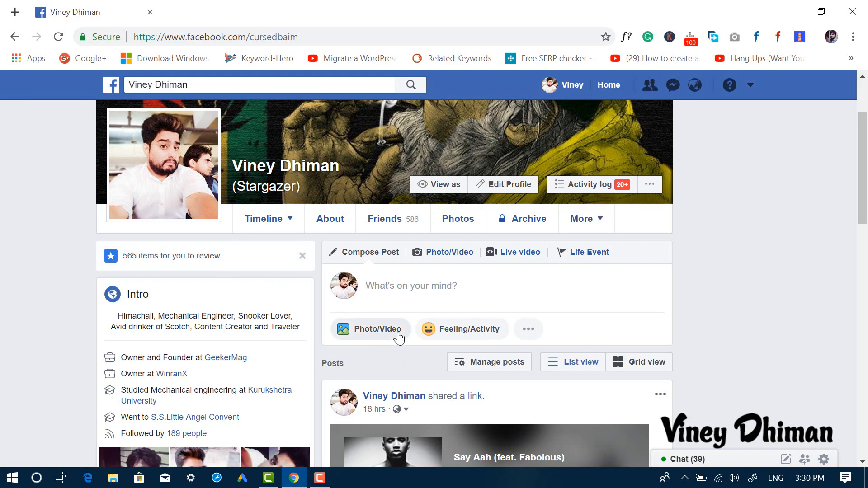
pyautogui.scroll(-3)
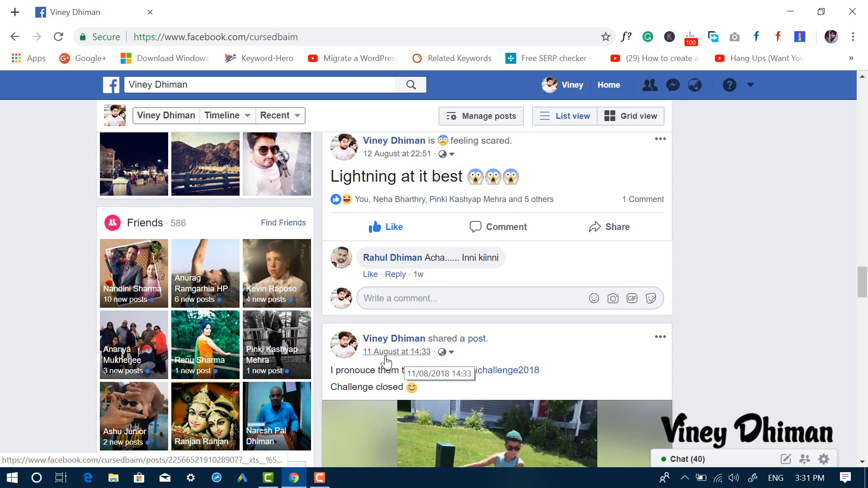
pyautogui.click(397, 351)
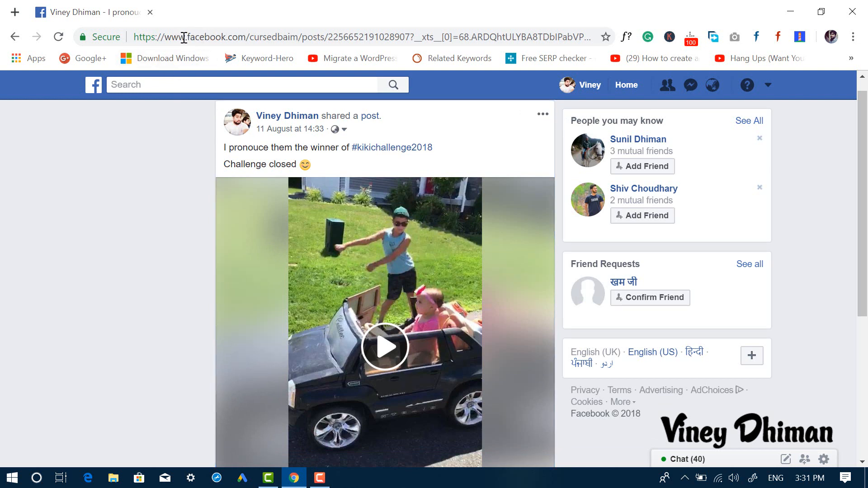
# Switch the post's address from www to m and play its 37-second video
pyautogui.doubleClick(171, 37)
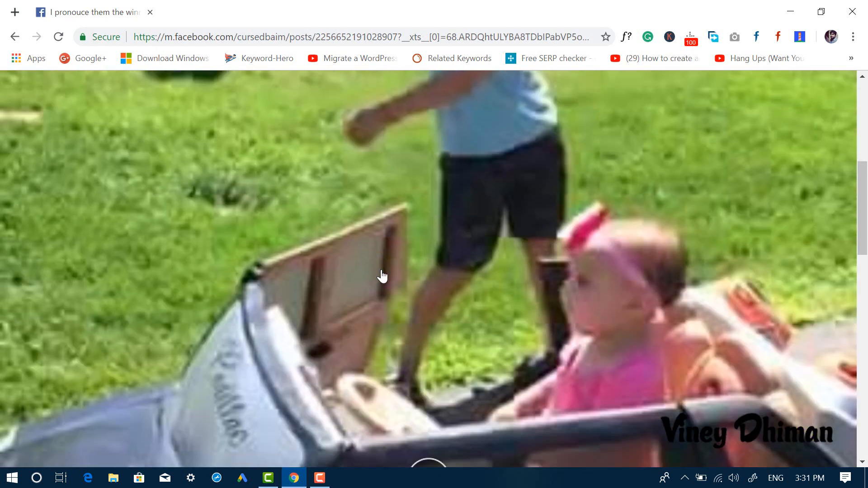
pyautogui.click(384, 275)
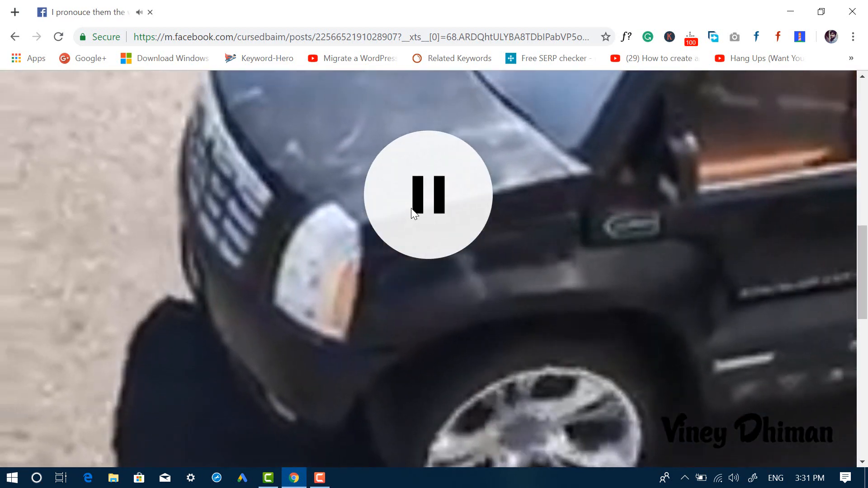
pyautogui.scroll(-3)
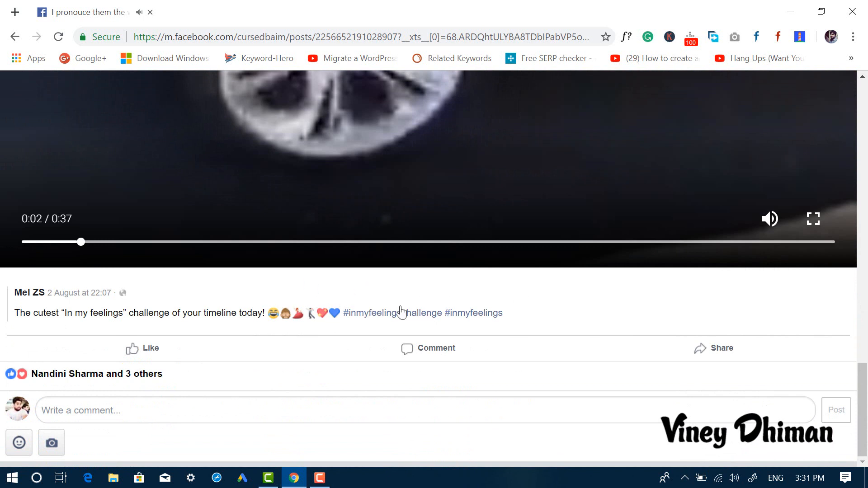
pyautogui.moveTo(380, 294)
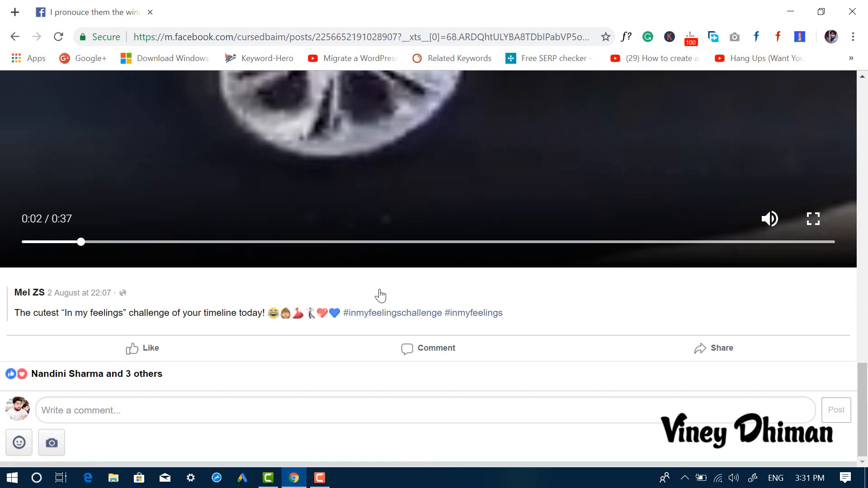
pyautogui.moveTo(307, 286)
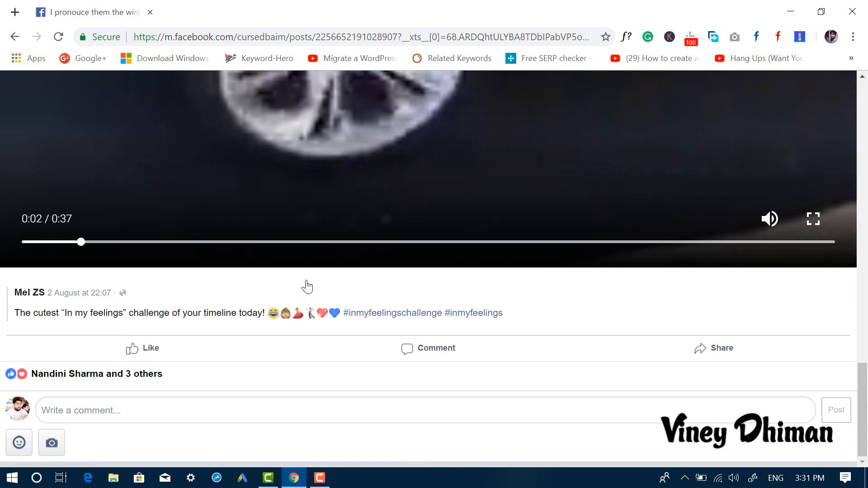
# Inspect the video element and open its mp4 src link in a new tab
pyautogui.rightClick(307, 286)
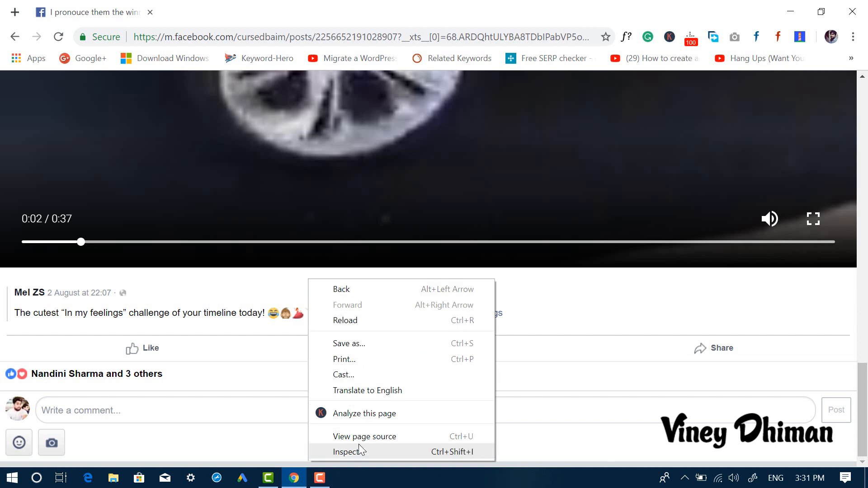
pyautogui.click(350, 451)
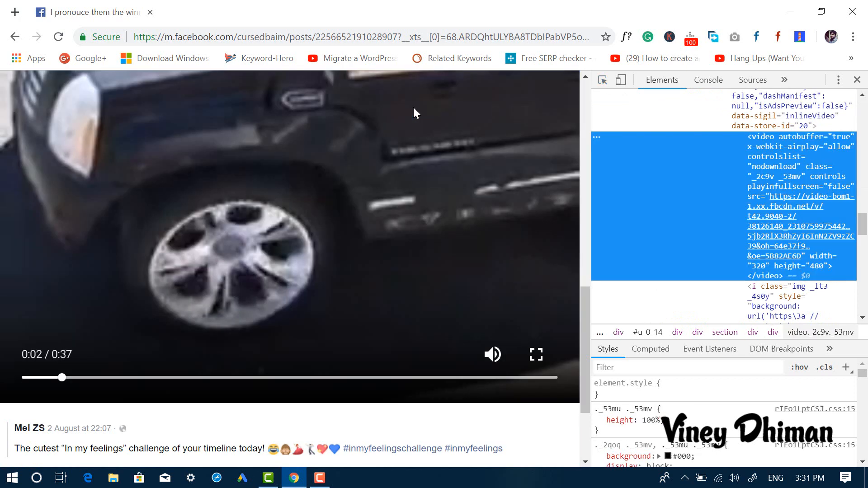
pyautogui.moveTo(814, 197)
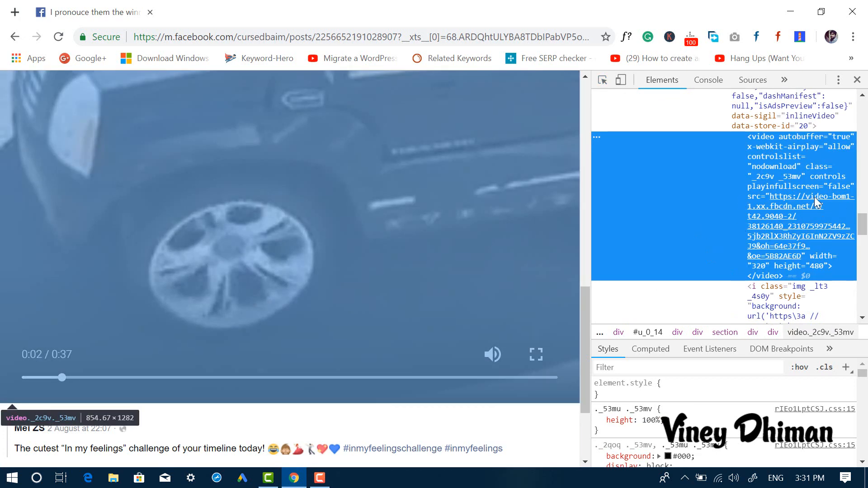
pyautogui.moveTo(785, 215)
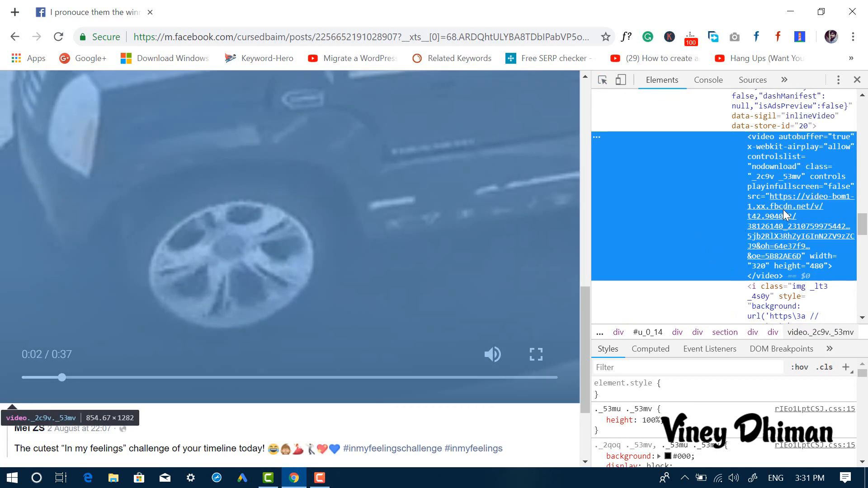
pyautogui.moveTo(787, 216)
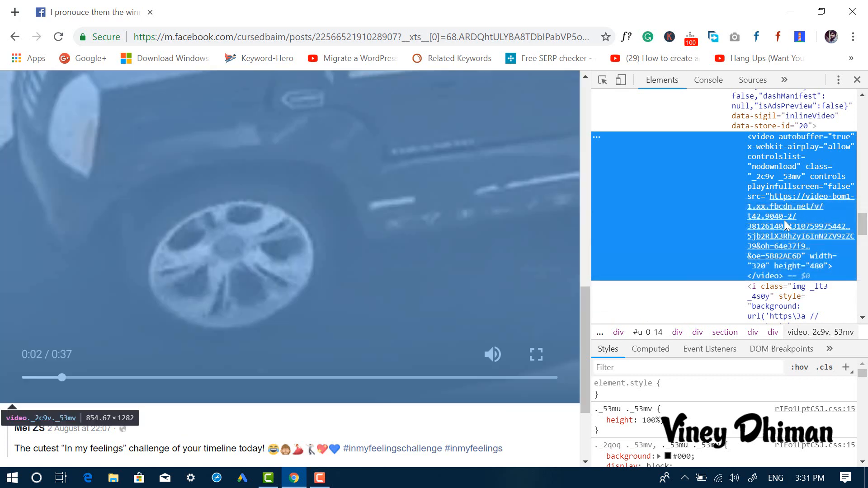
pyautogui.moveTo(786, 221)
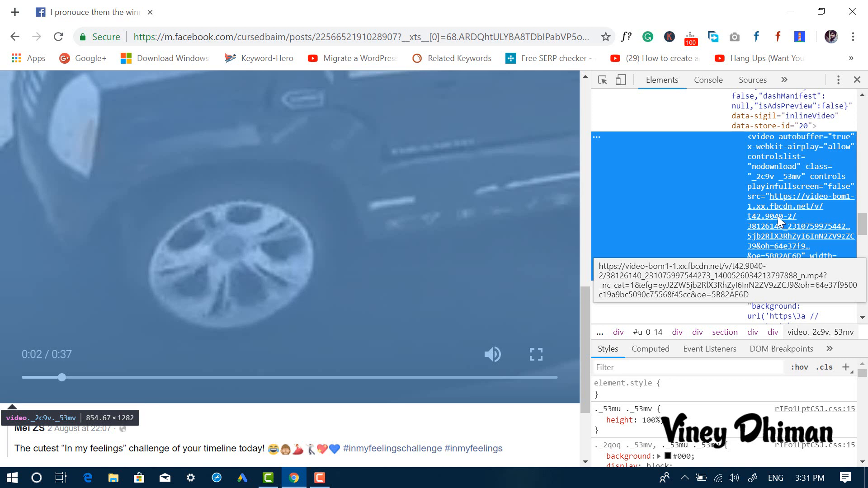
pyautogui.rightClick(781, 221)
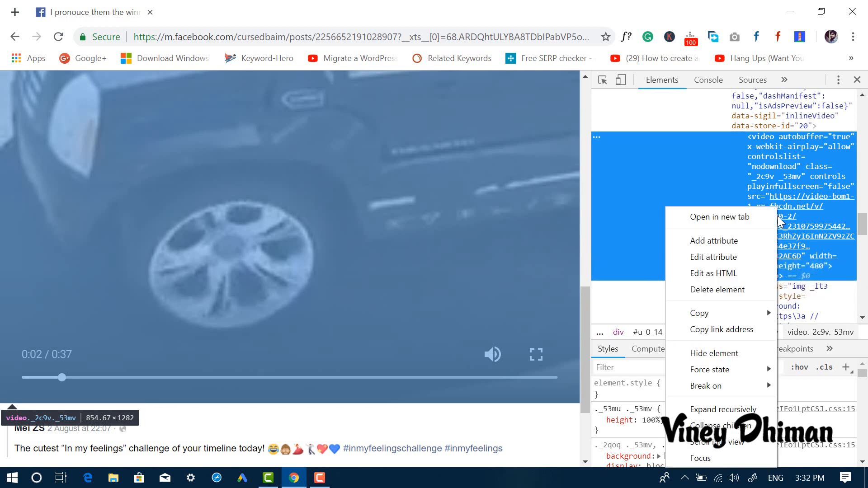
pyautogui.moveTo(720, 217)
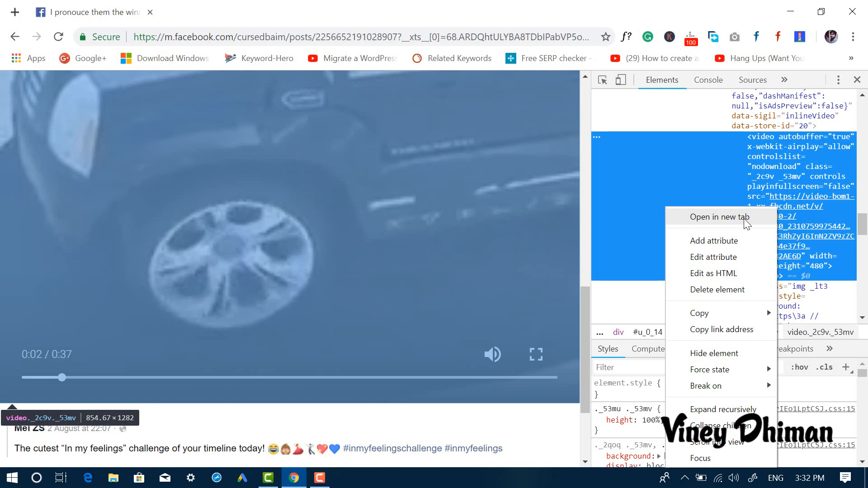
pyautogui.click(715, 217)
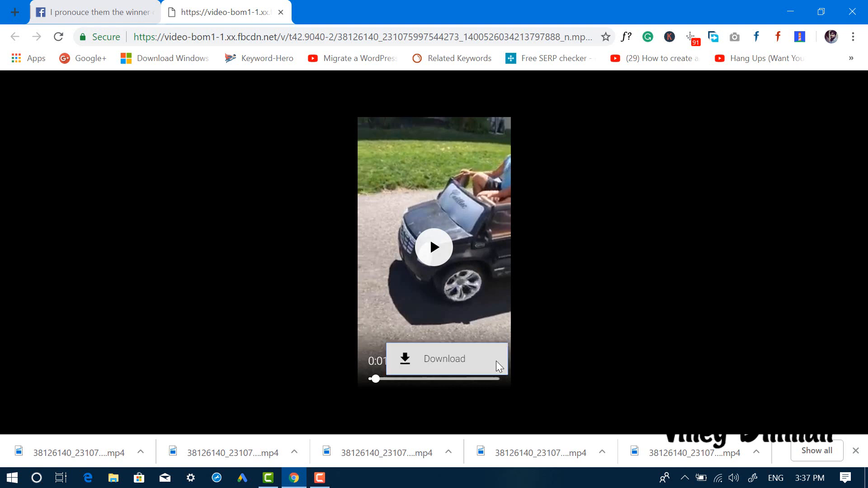
pyautogui.moveTo(187, 365)
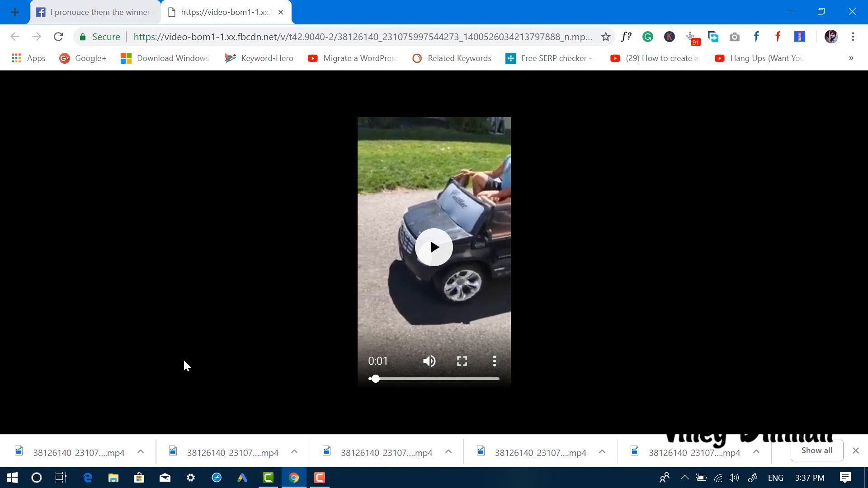
pyautogui.moveTo(190, 365)
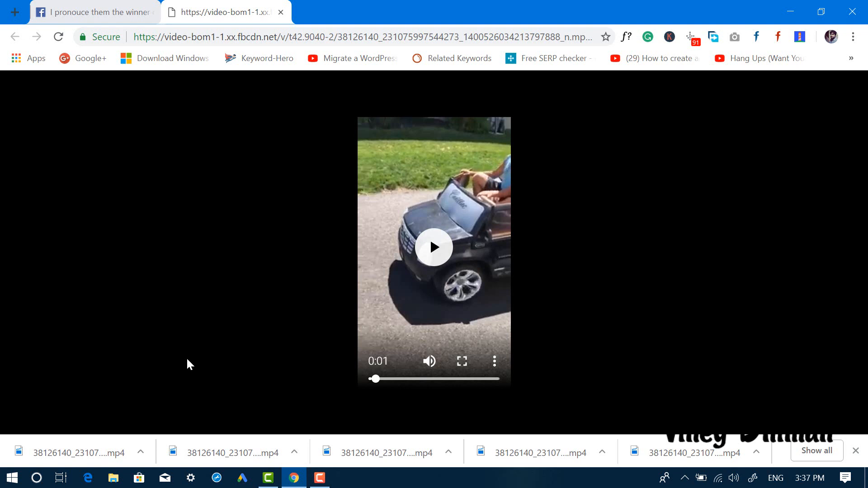